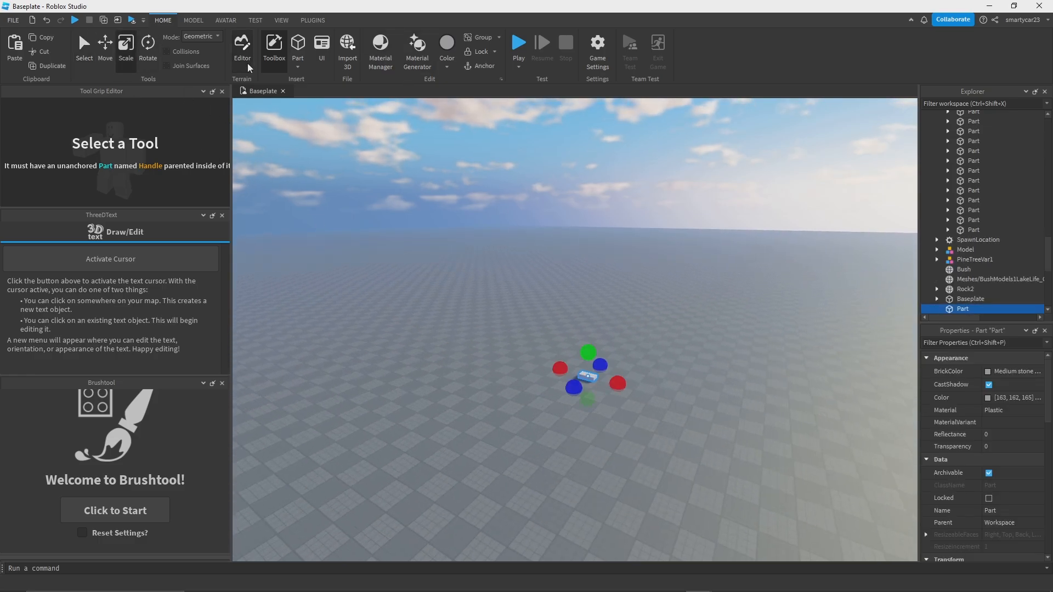
- Insert grey parts and scale them into stacked slabs for the stage platform, step and back wall
left_click(193, 20)
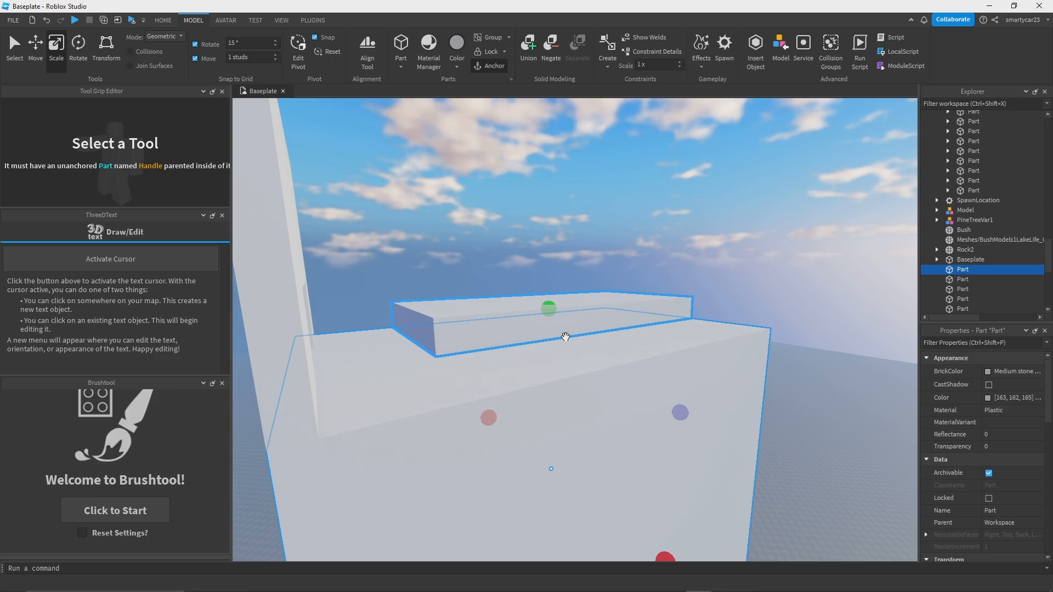
mouse_move(586, 328)
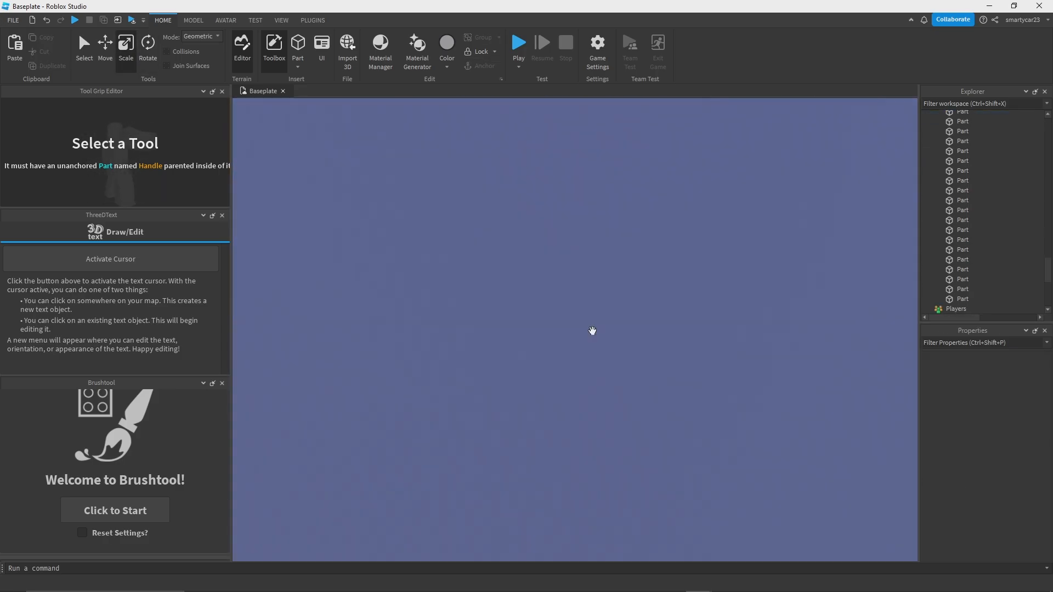
- Copy the dark cobblestone Texture objects from the sample tile onto the stage floor part
left_click(604, 355)
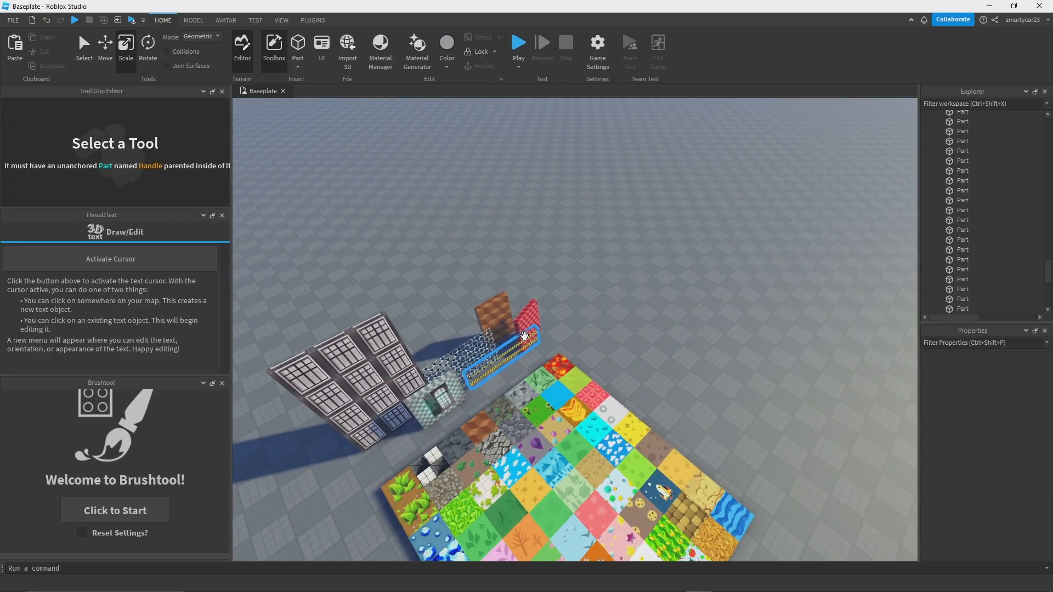
right_click(521, 341)
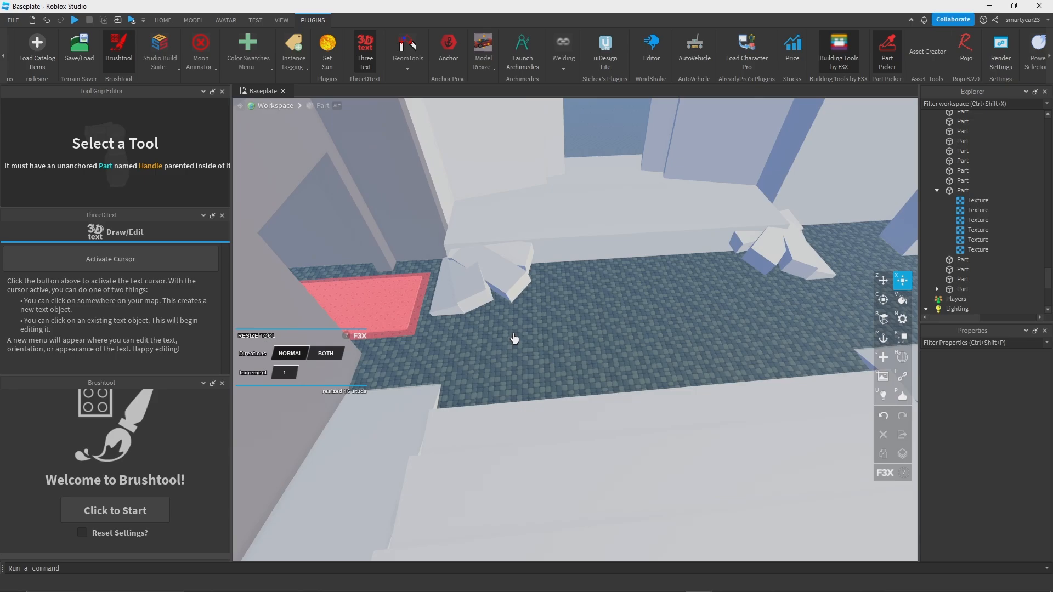
- Arrange duplicated, rotated wedge parts into a fan of curved stairs in front of the stage
left_click(163, 20)
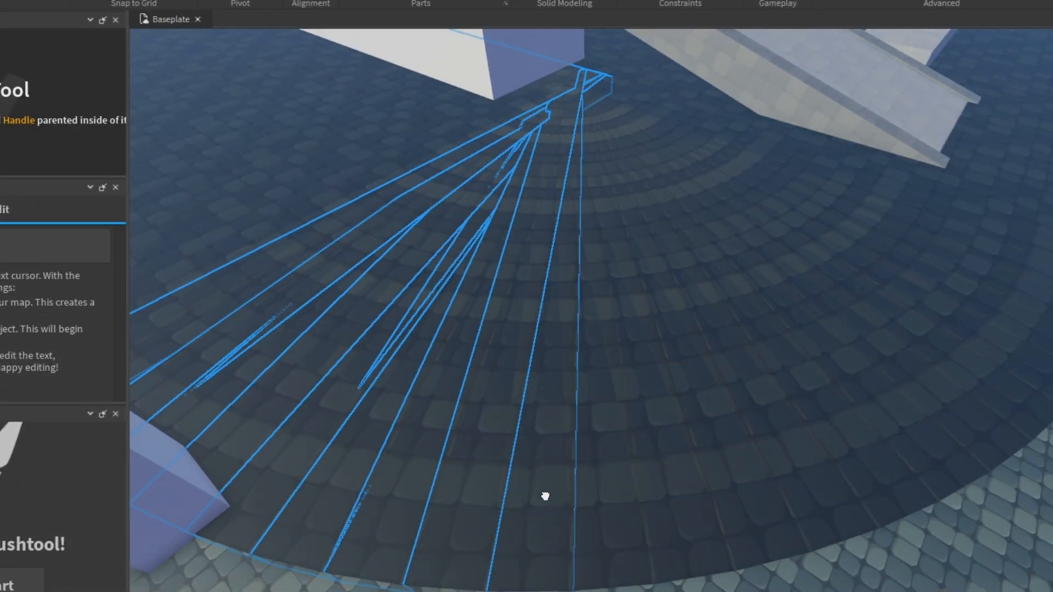
left_click_drag(545, 496, 848, 458)
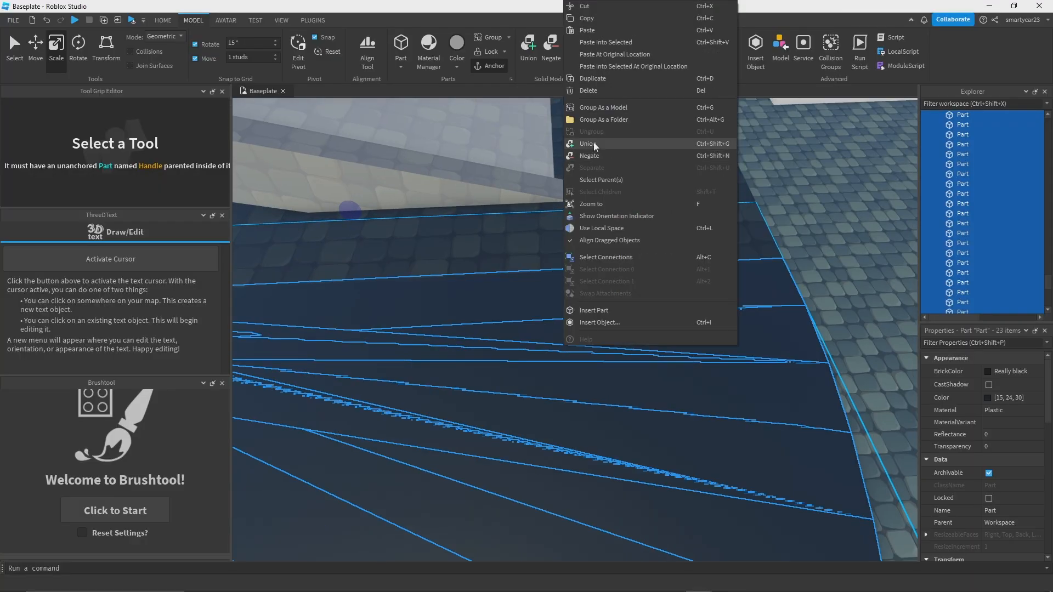
- Union the stair pieces, set StudsPerTileU to 50, add a logo decal, and insert a tall part
left_click(587, 143)
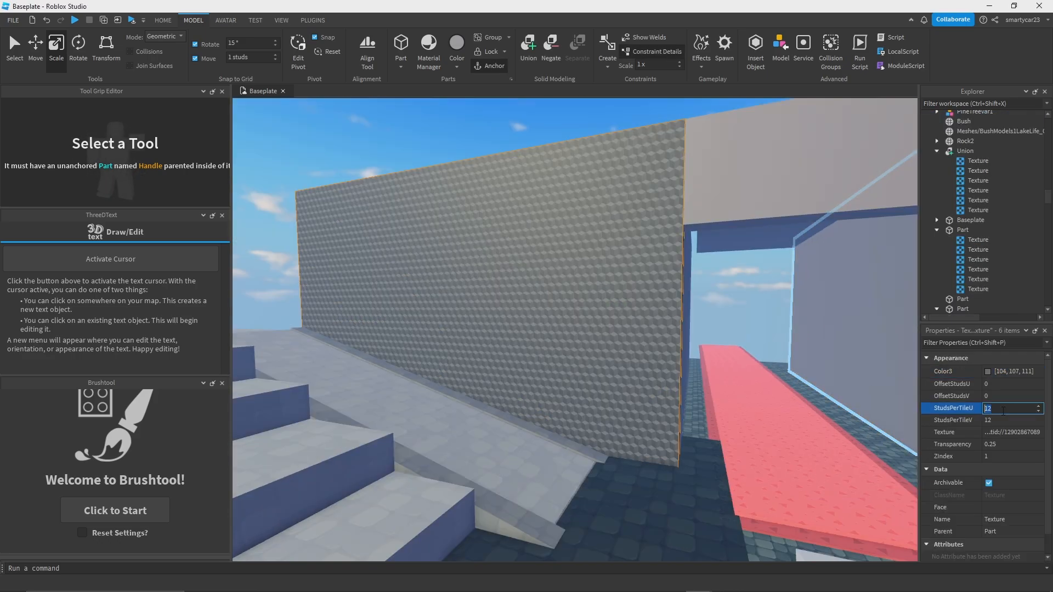
type("50")
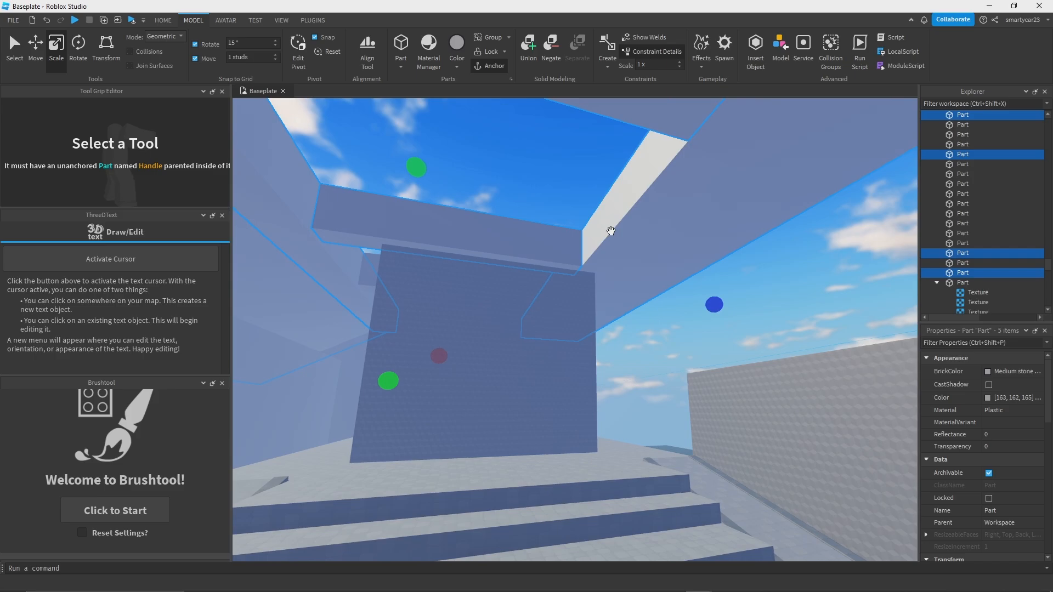
left_click(1016, 398)
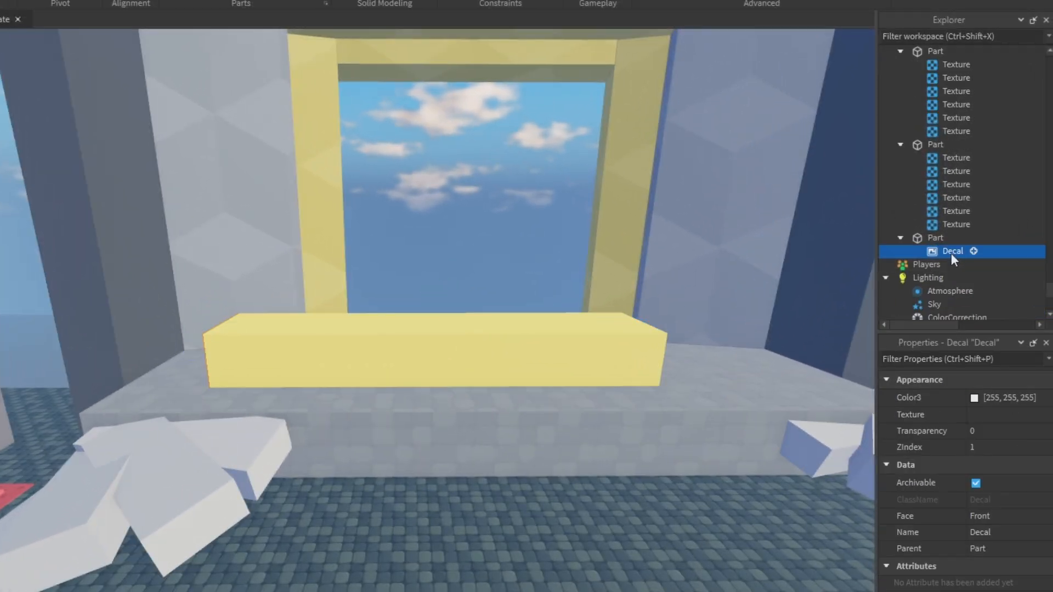
left_click(1010, 414)
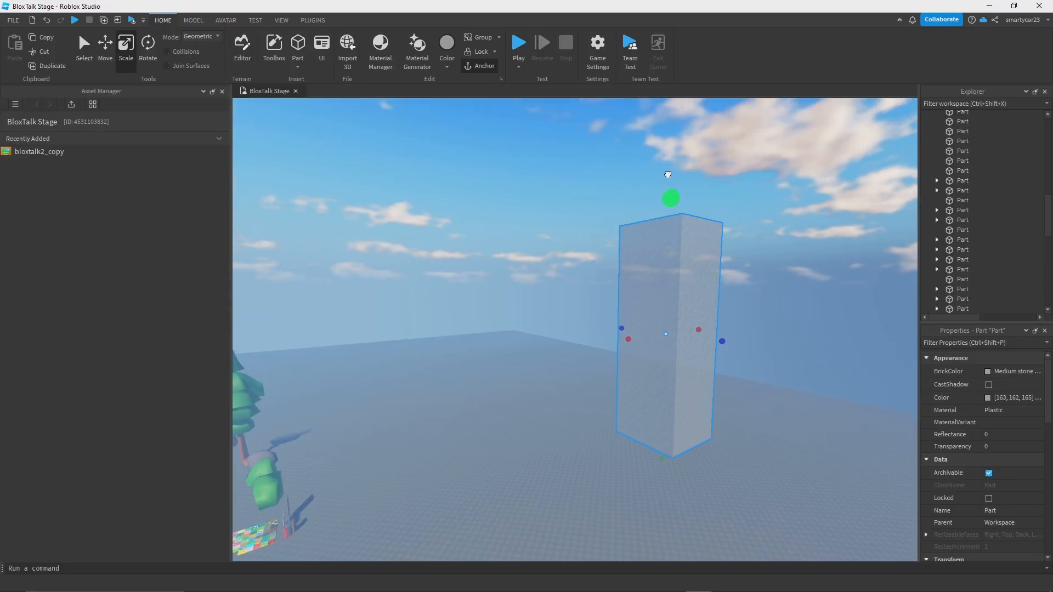
- Paste the window-grid textures onto the tower blocks and give them teal and pink bands
right_click(665, 336)
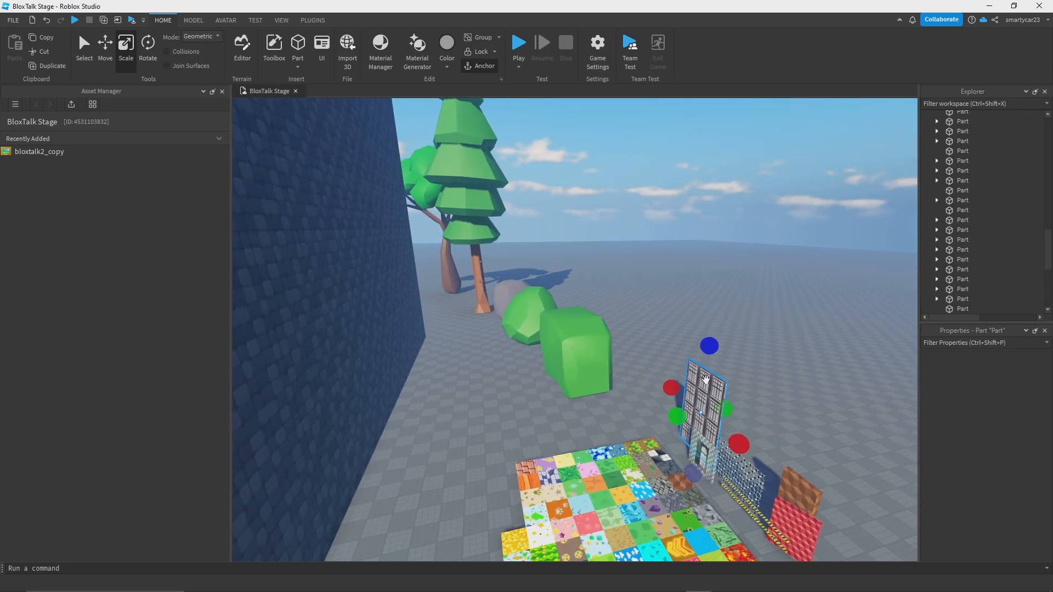
right_click(702, 381)
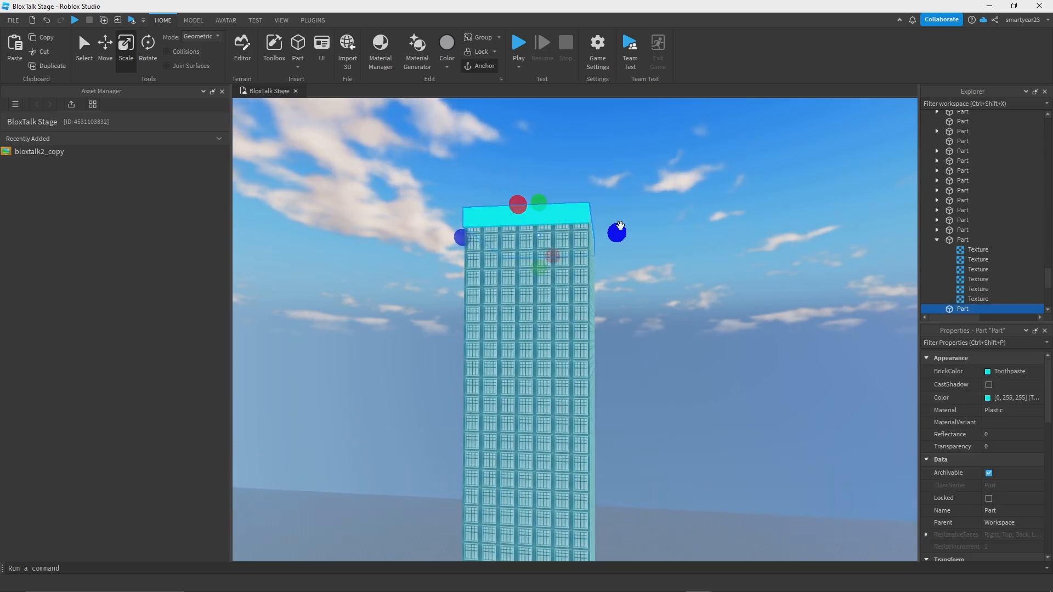
left_click(989, 398)
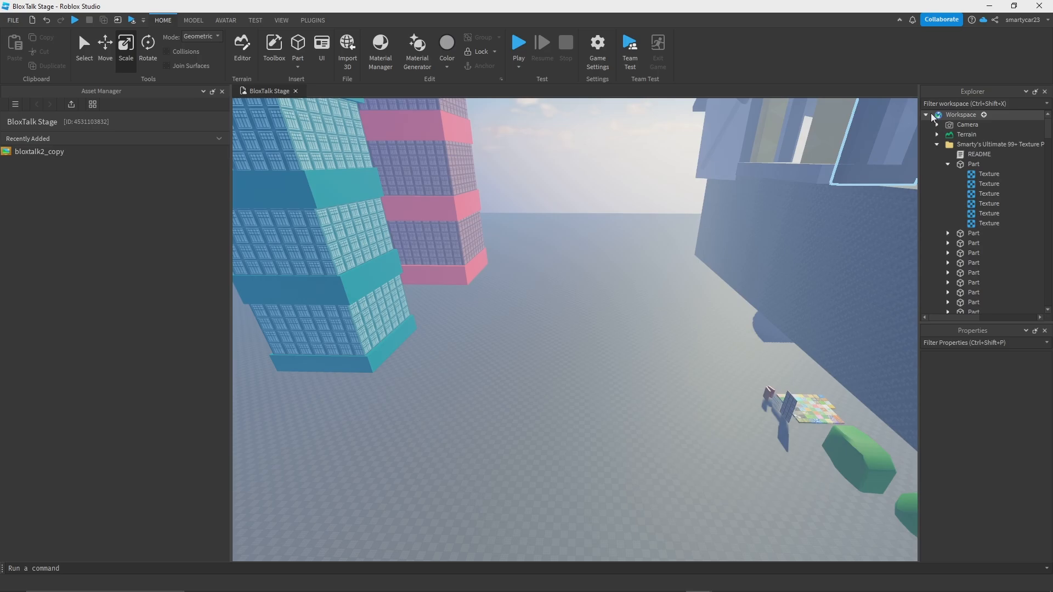
left_click(312, 20)
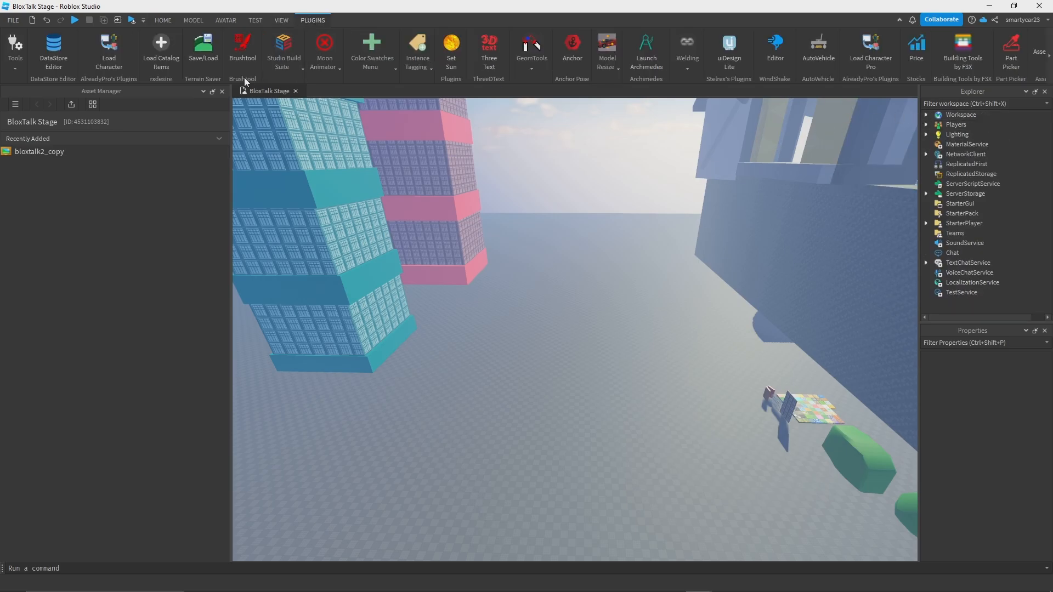